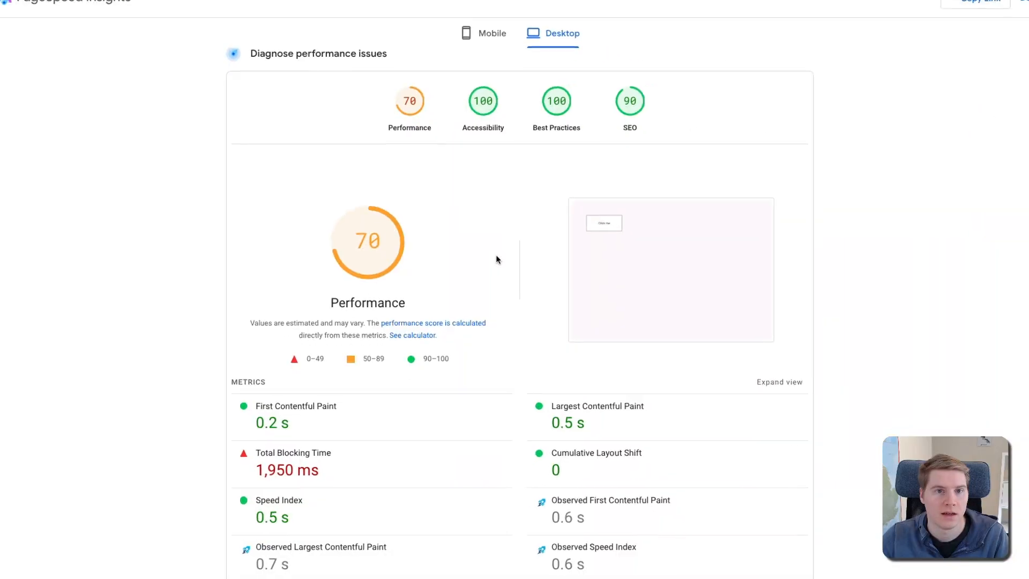
Review the PageSpeed Insights desktop report showing Performance 70 and Total Blocking Time 1,950 ms.
scroll(down, 3)
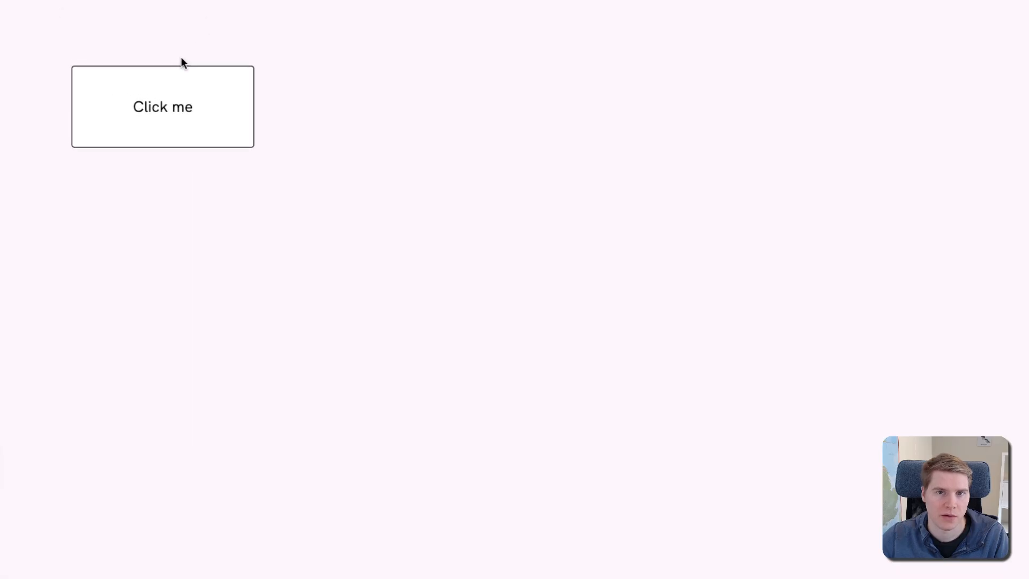
Press the Click me button on the demo page twice to trigger its blocking work.
click(162, 107)
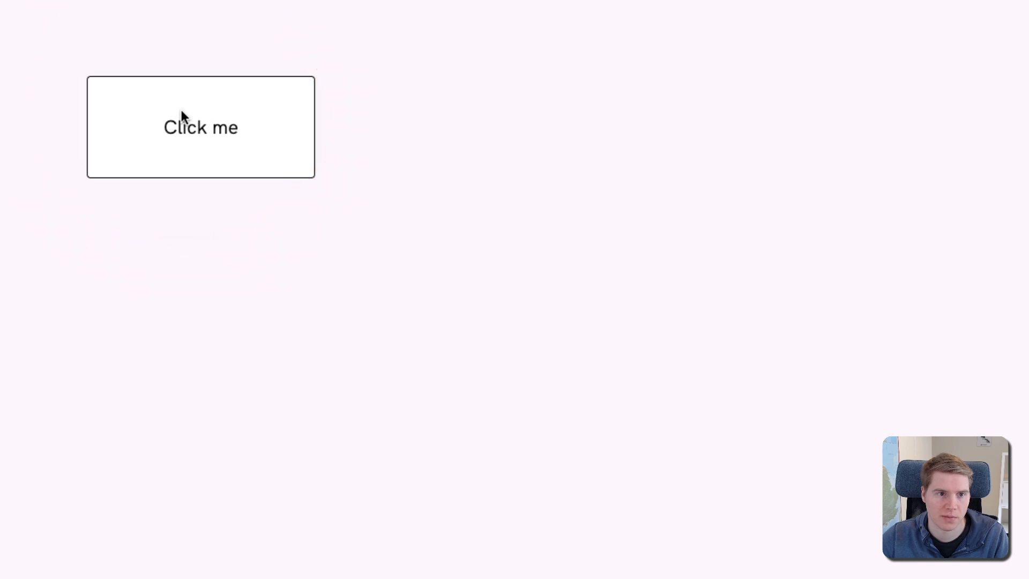
click(200, 126)
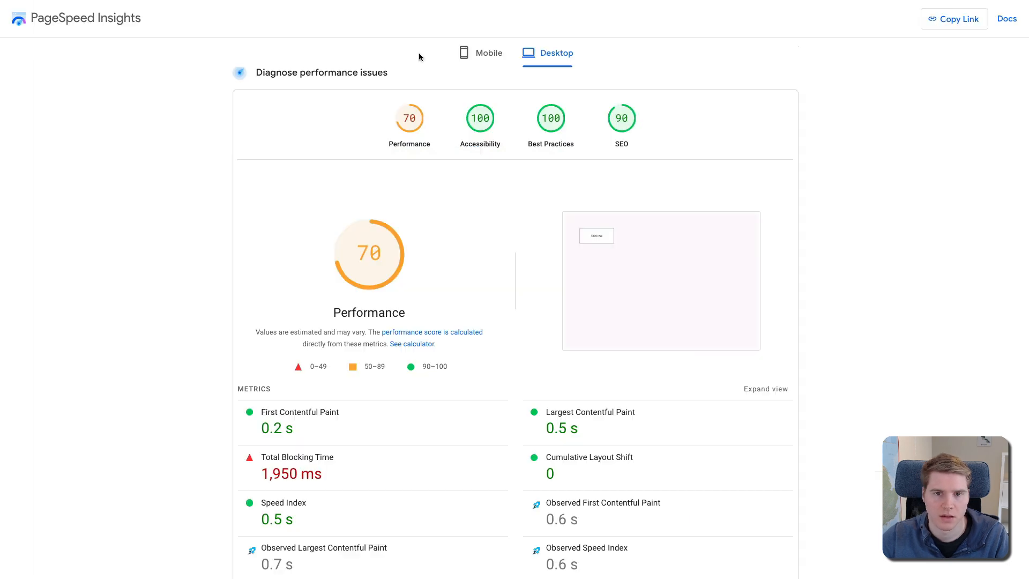
click(486, 52)
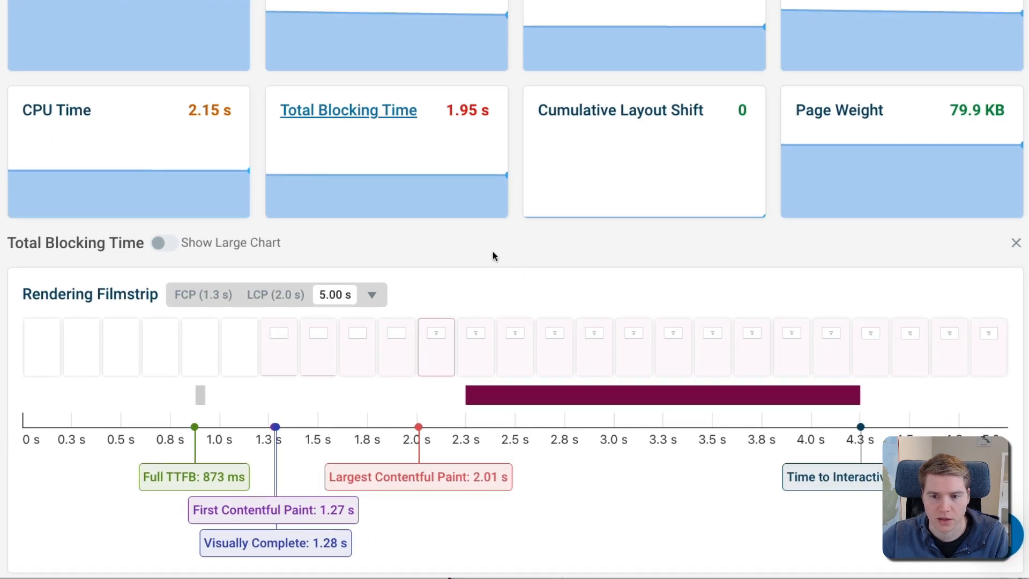
mouse_move(785, 302)
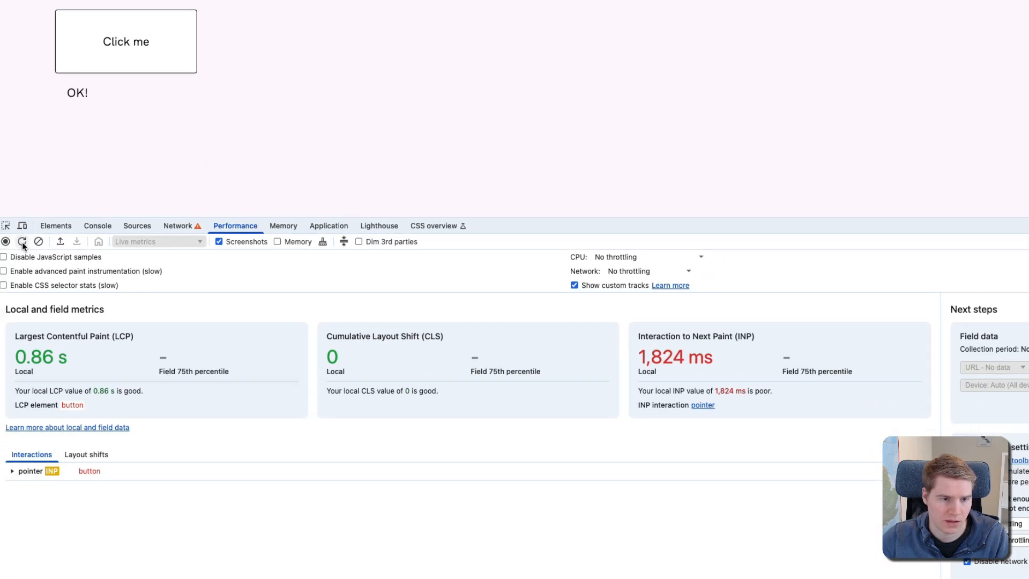
Record a reload performance profile in DevTools and stop it, exposing the 2.00 s long task.
click(22, 241)
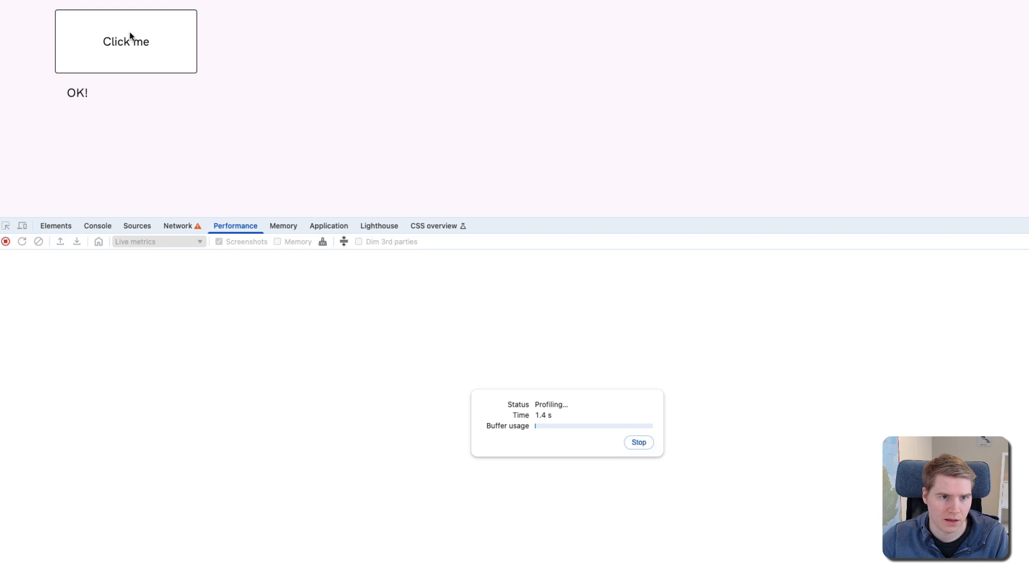
mouse_move(708, 354)
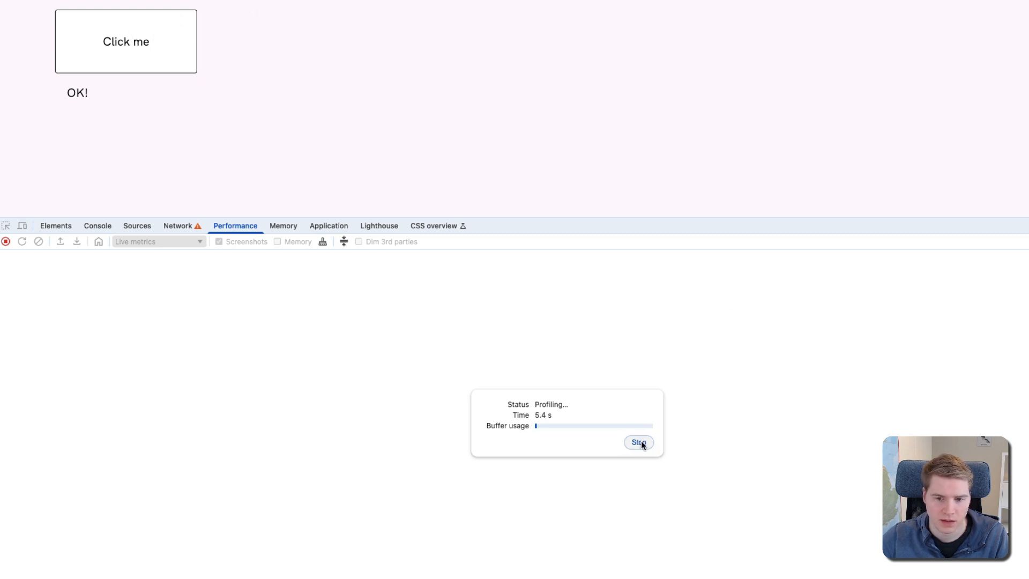
click(637, 442)
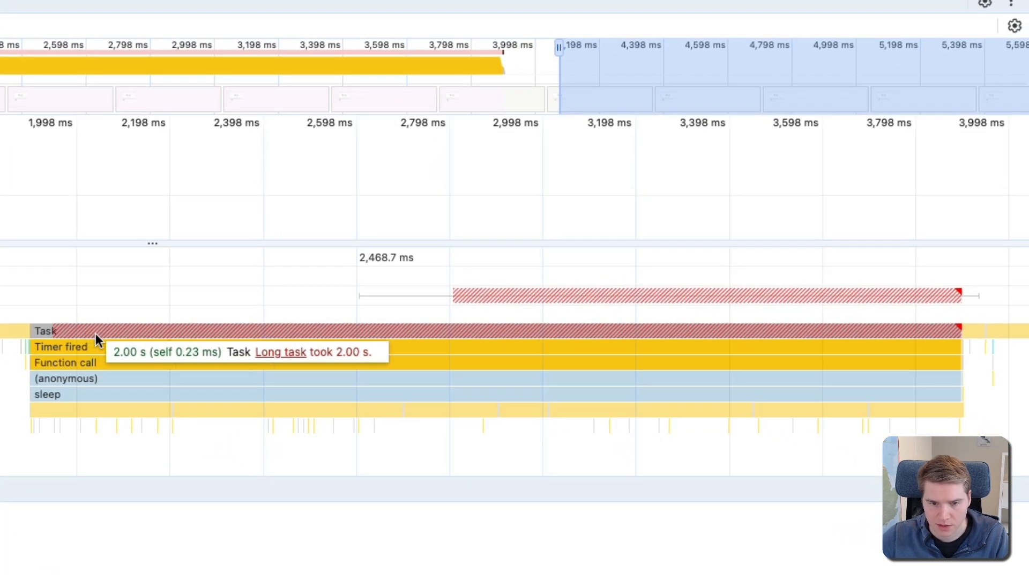
mouse_move(413, 339)
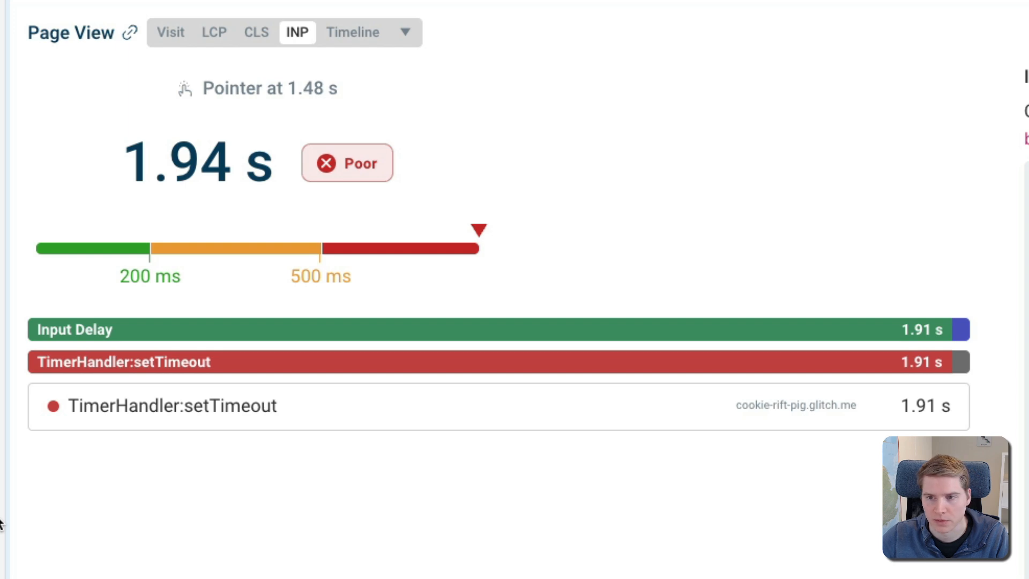
mouse_move(552, 413)
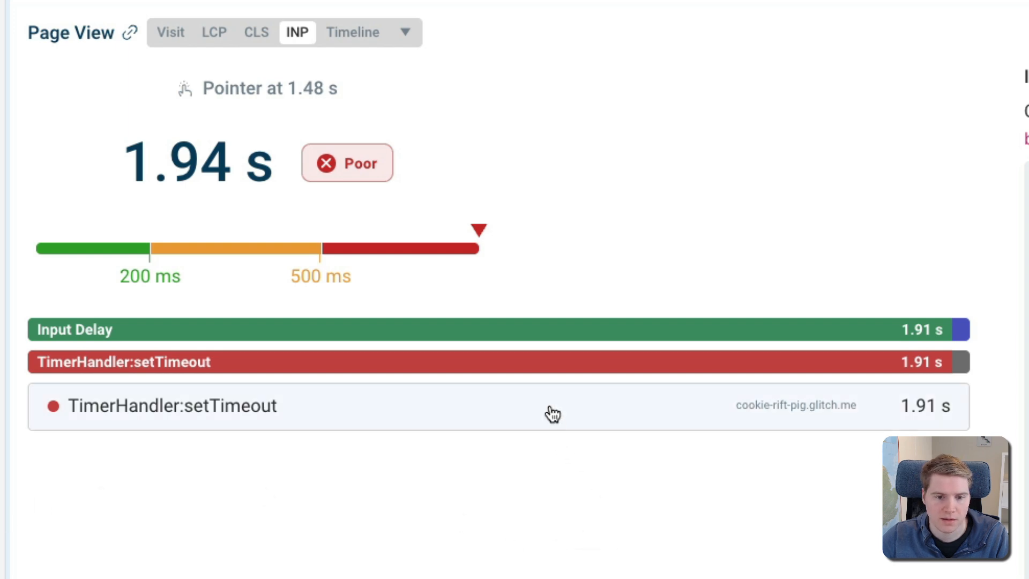